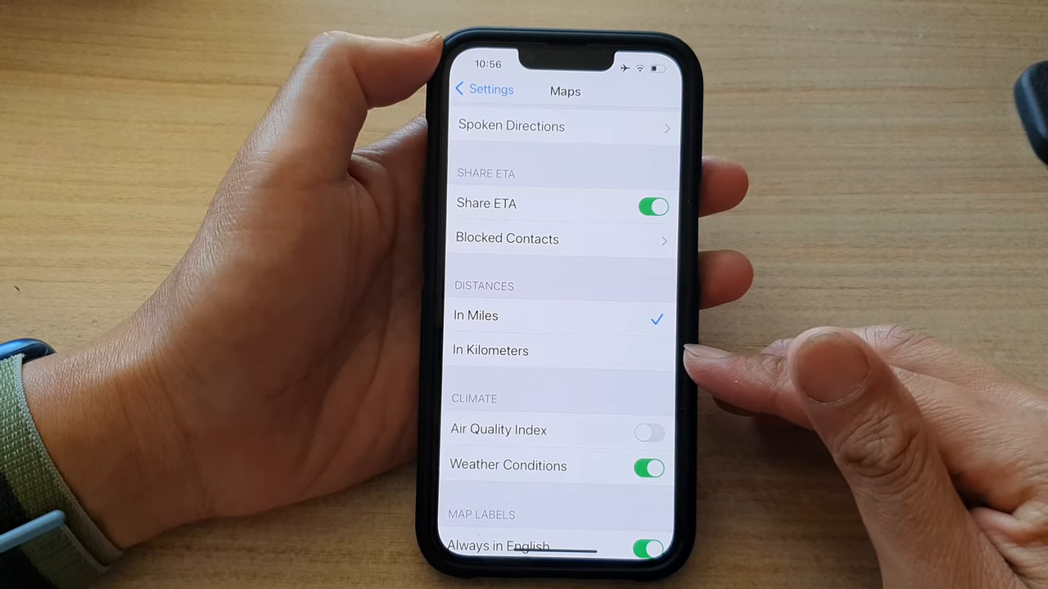
Leave Maps with Distances kept In Miles and return to the main Settings list.
click(483, 90)
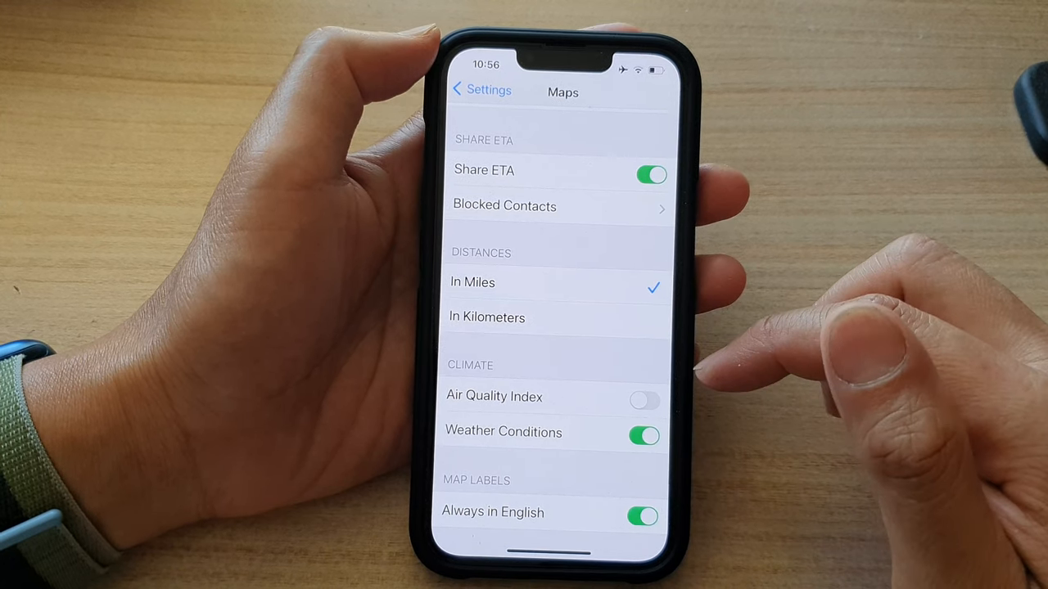
click(481, 90)
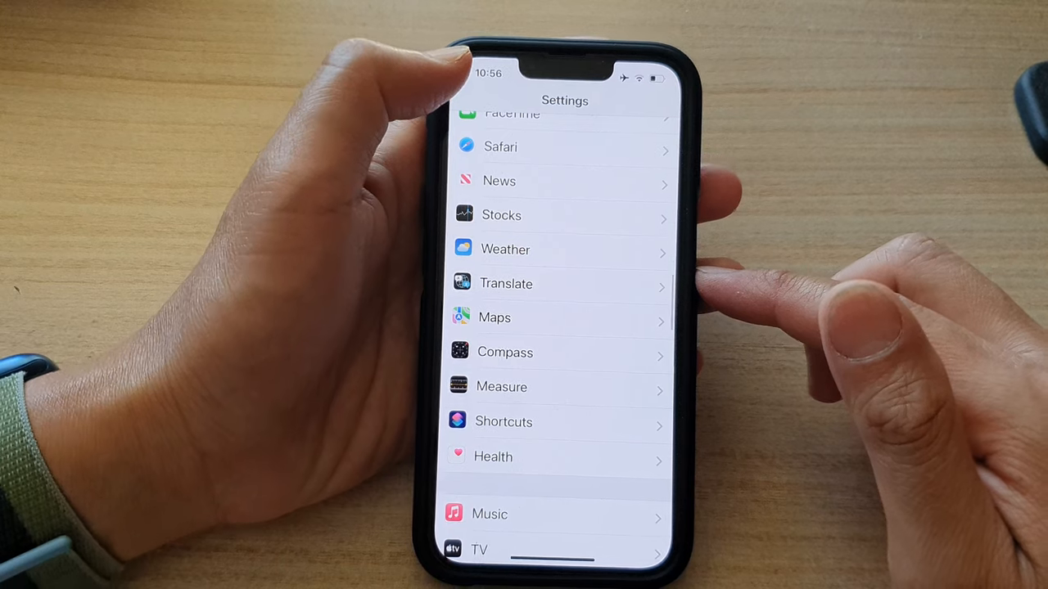